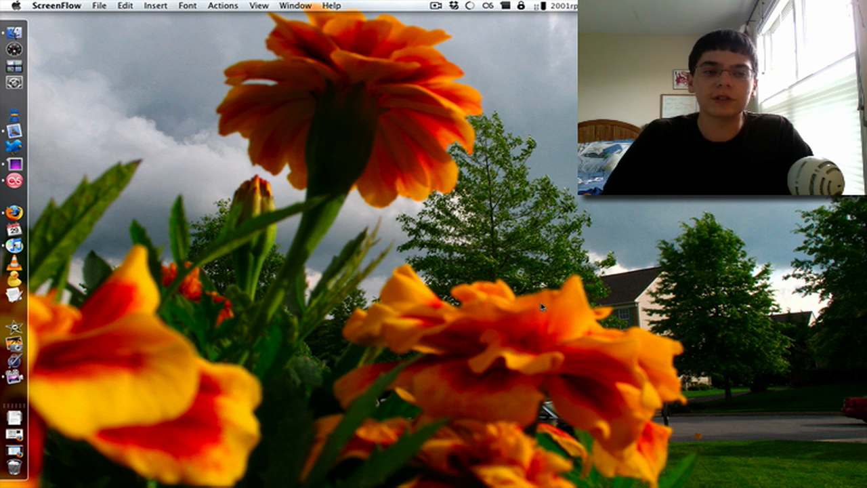
mouse_move(527, 344)
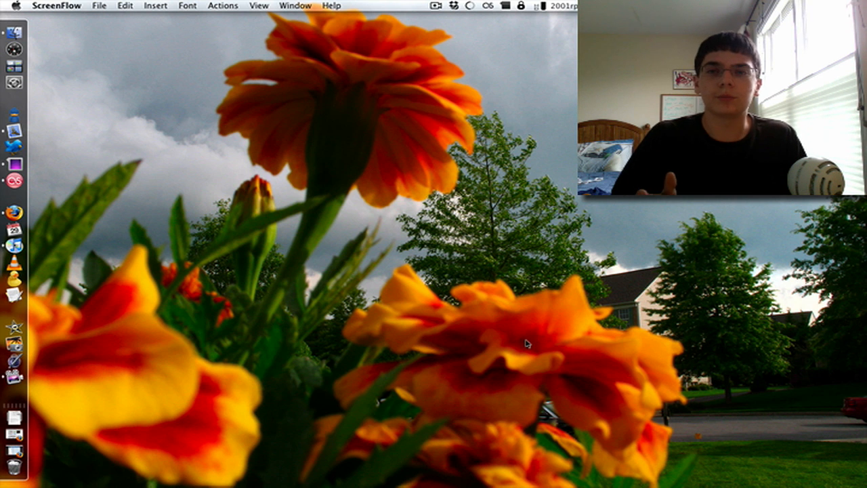
mouse_move(53, 454)
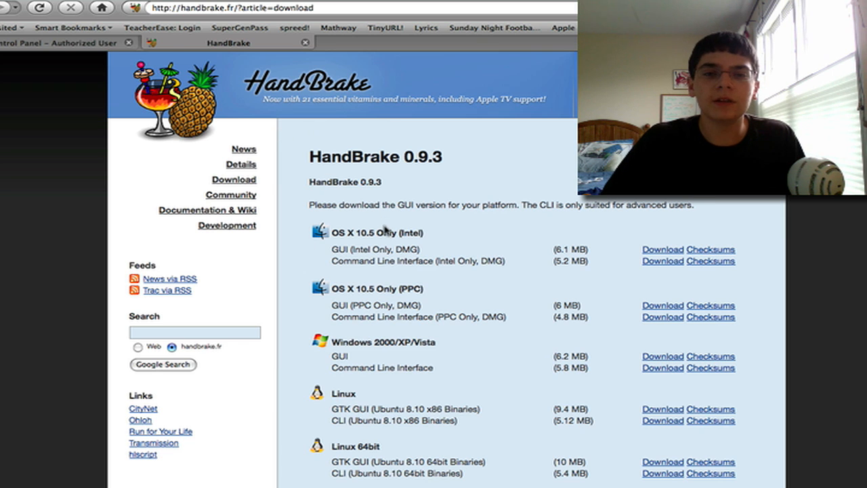
- Scroll handbrake.fr and open the Download page listing the HandBrake 0.9.3 builds
scroll("down", 3)
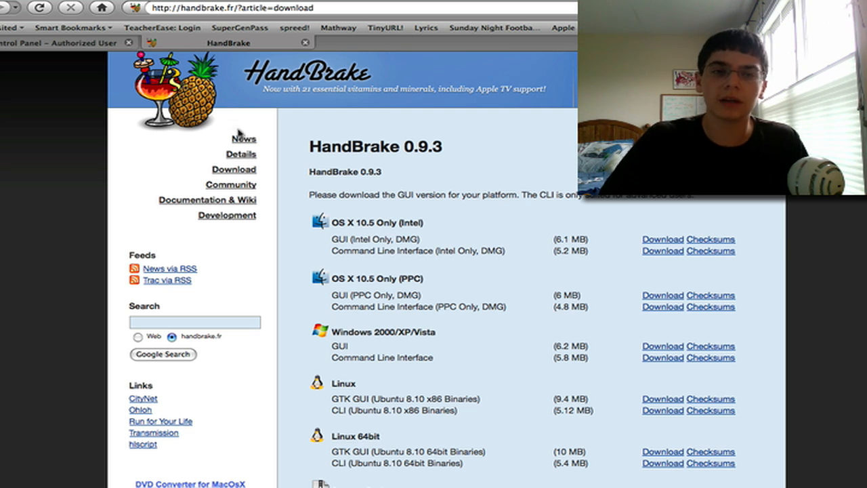
left_click(243, 138)
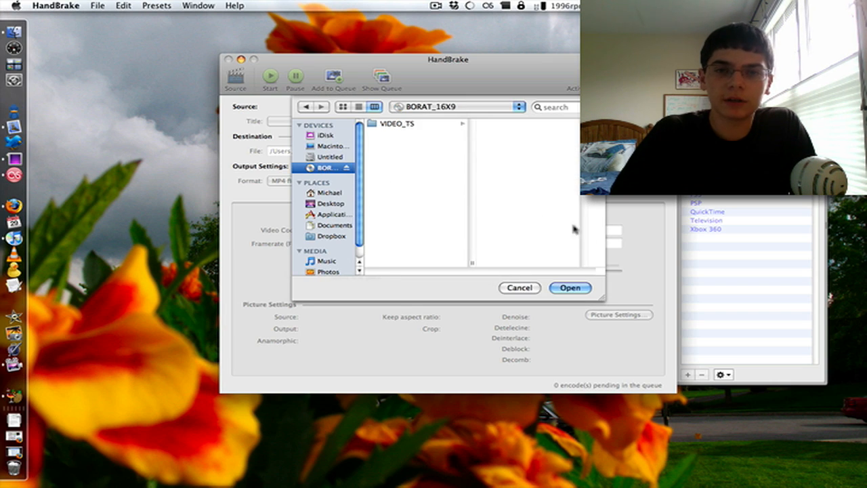
- Load the BORAT_16X9 DVD as the video source
left_click(570, 288)
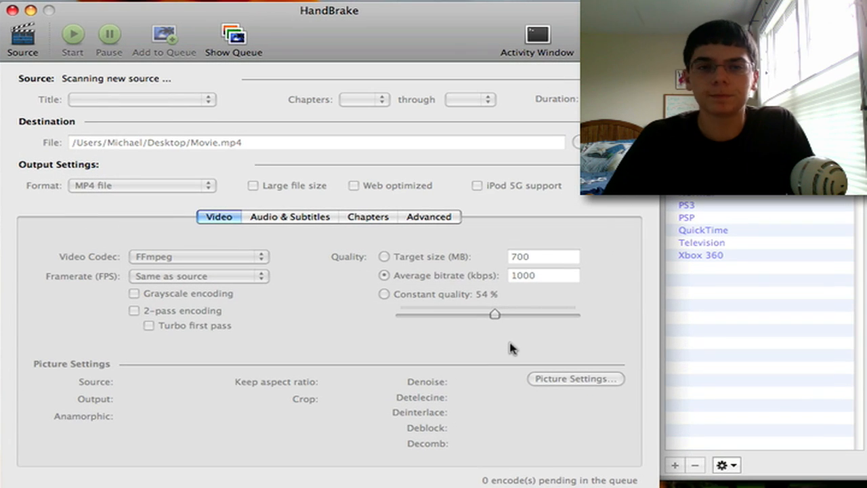
mouse_move(125, 83)
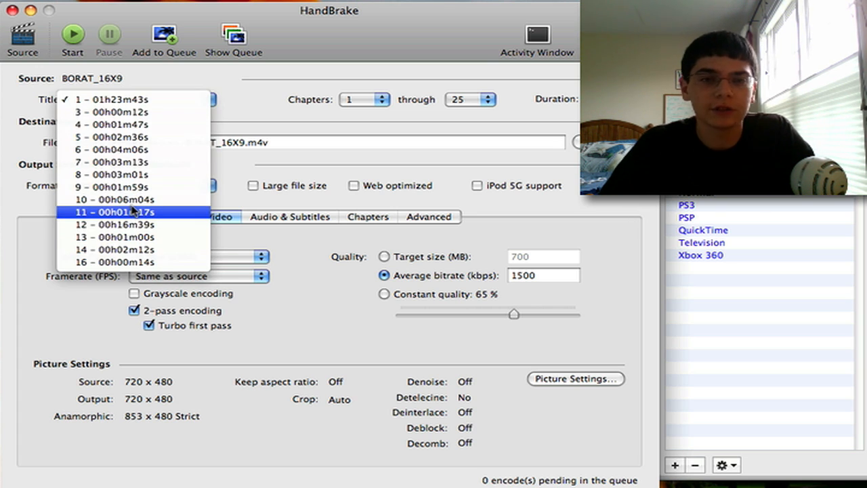
mouse_move(134, 98)
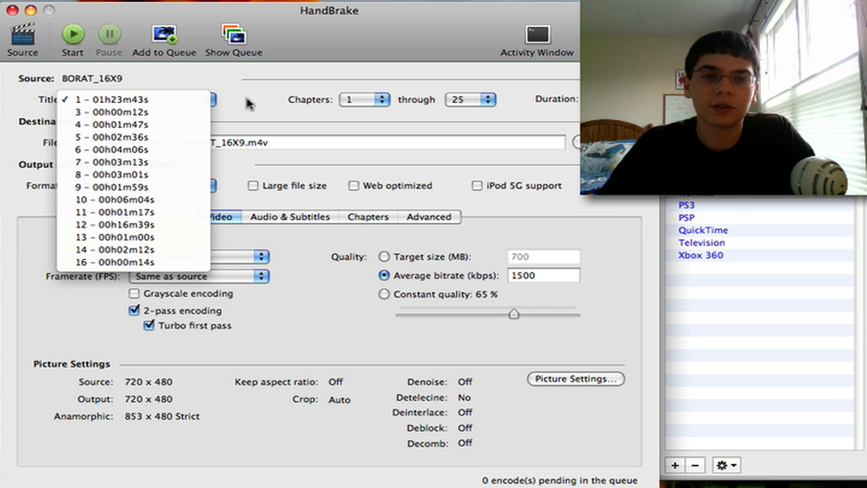
- Keep Title 1 (1h23m43s) and set the chapter range from 1 to 25
left_click(135, 99)
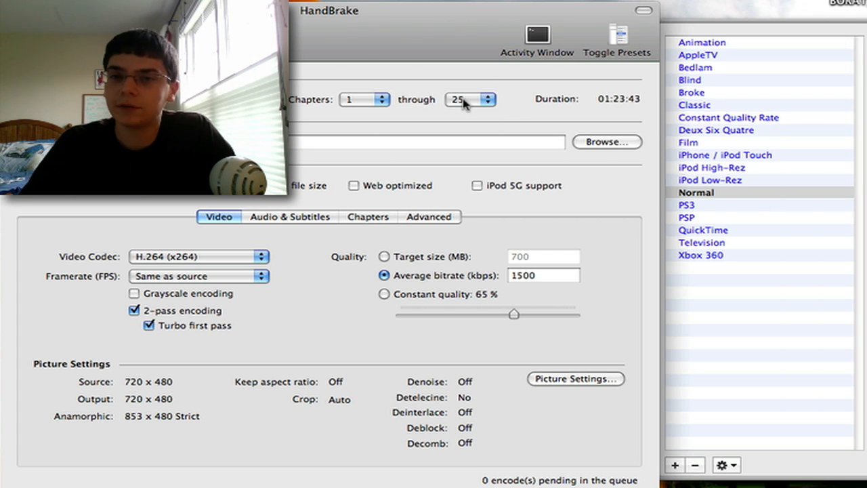
left_click(364, 99)
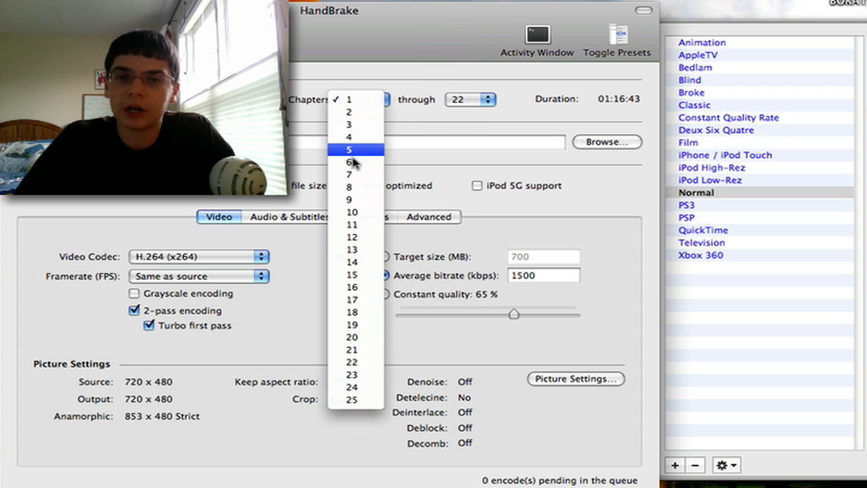
left_click(350, 162)
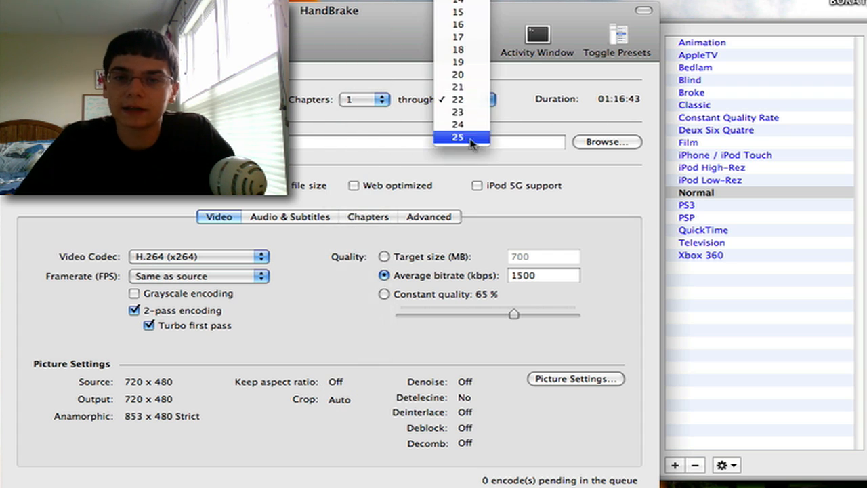
left_click(458, 137)
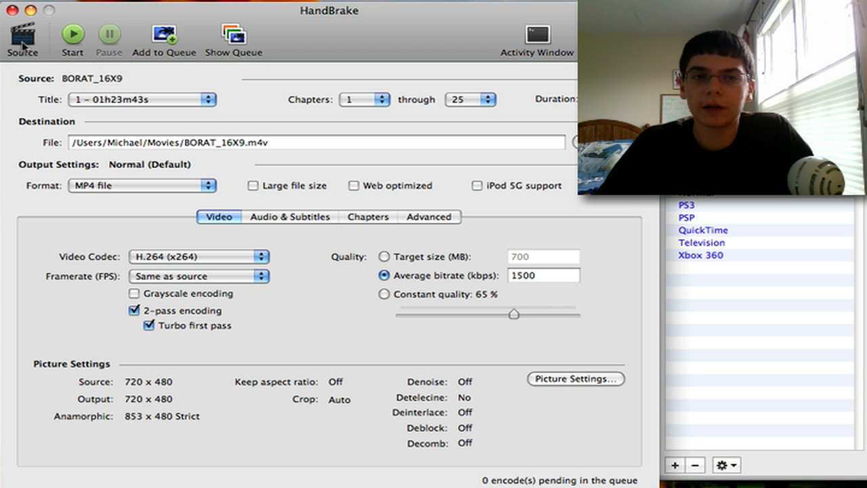
left_click(23, 38)
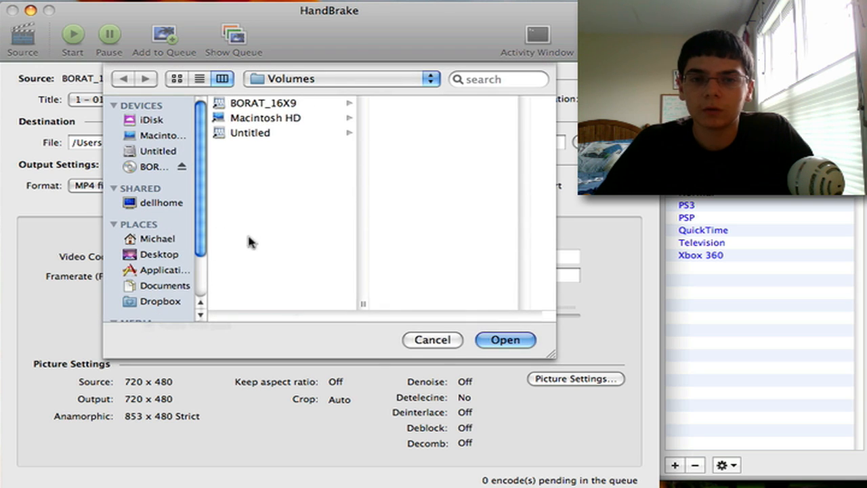
left_click(505, 339)
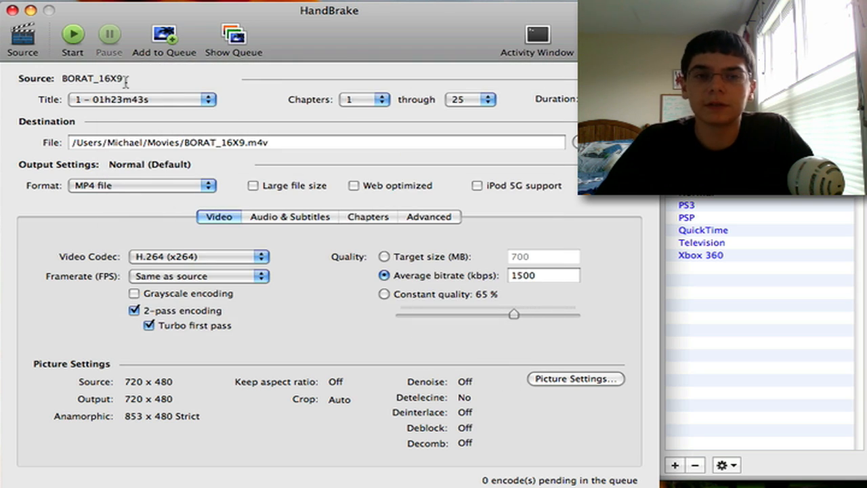
left_click(164, 36)
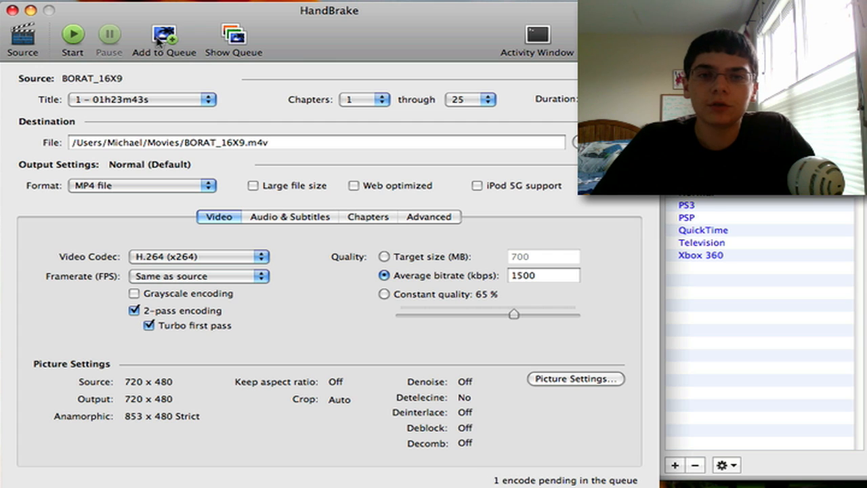
left_click(233, 37)
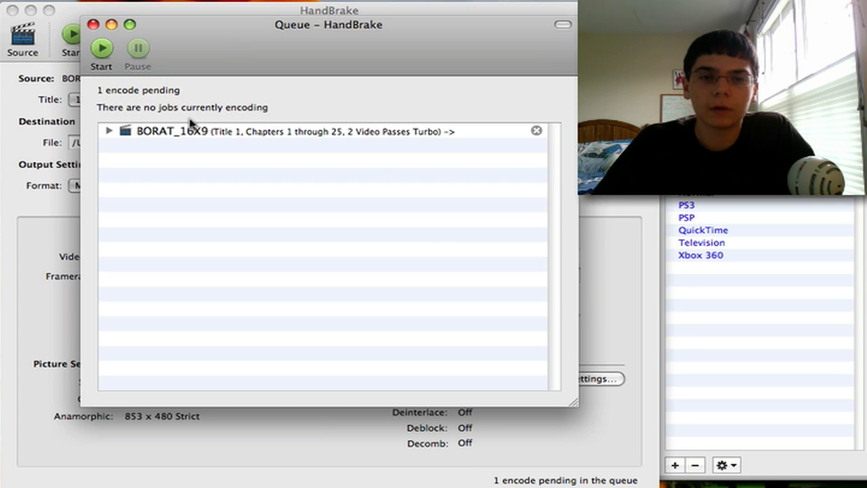
left_click(305, 131)
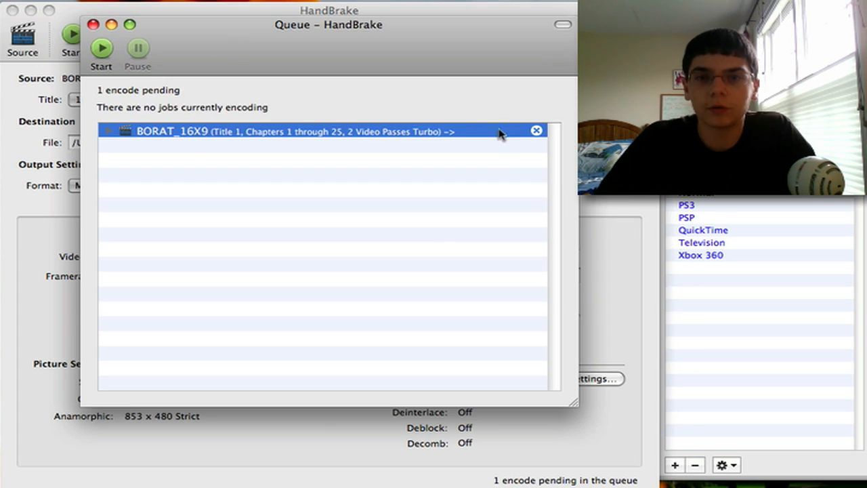
left_click(536, 130)
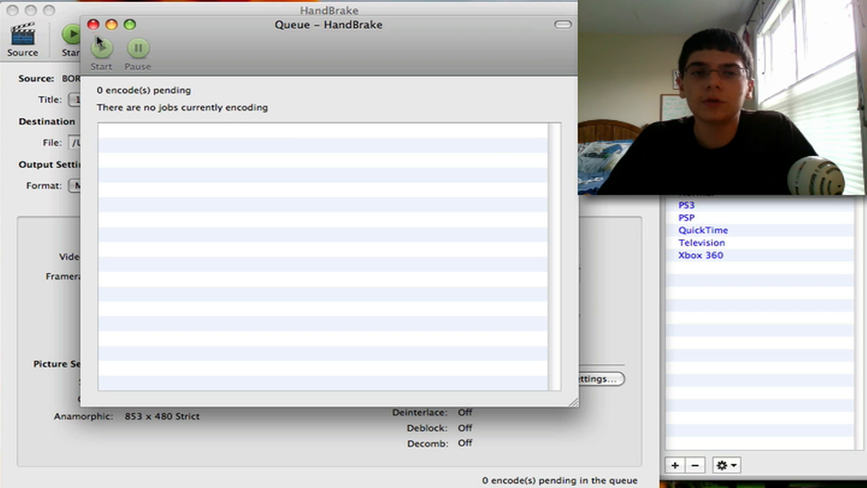
left_click(94, 25)
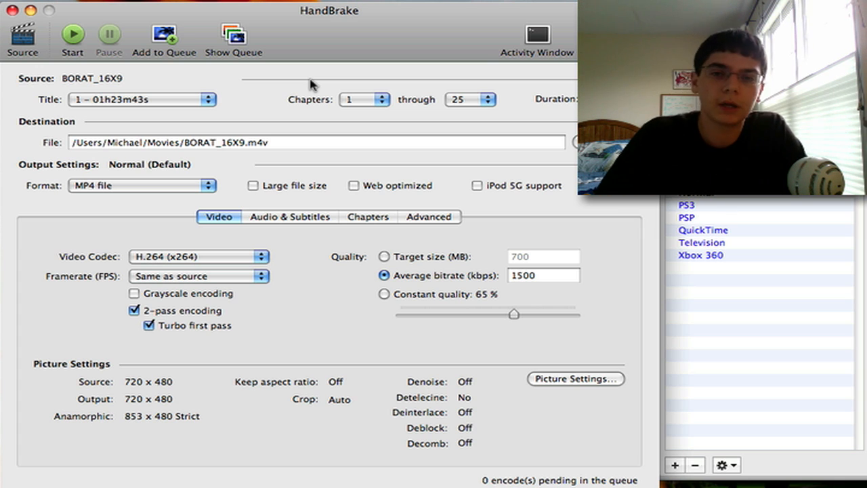
mouse_move(237, 139)
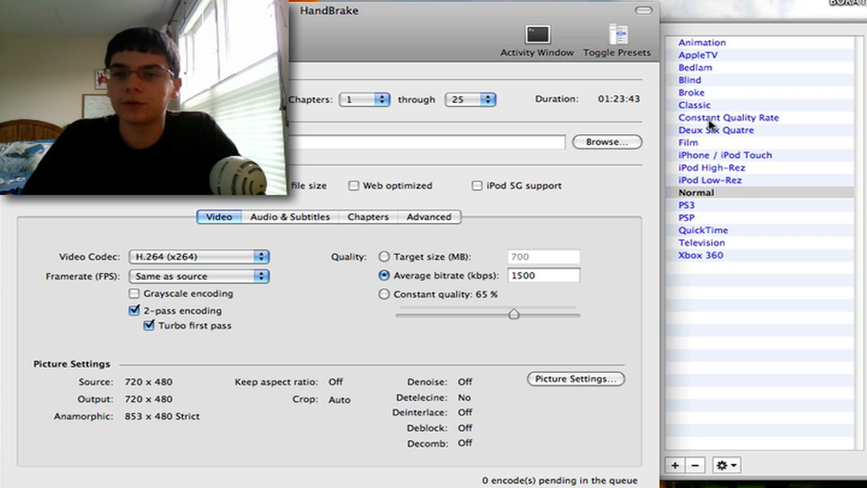
mouse_move(698, 175)
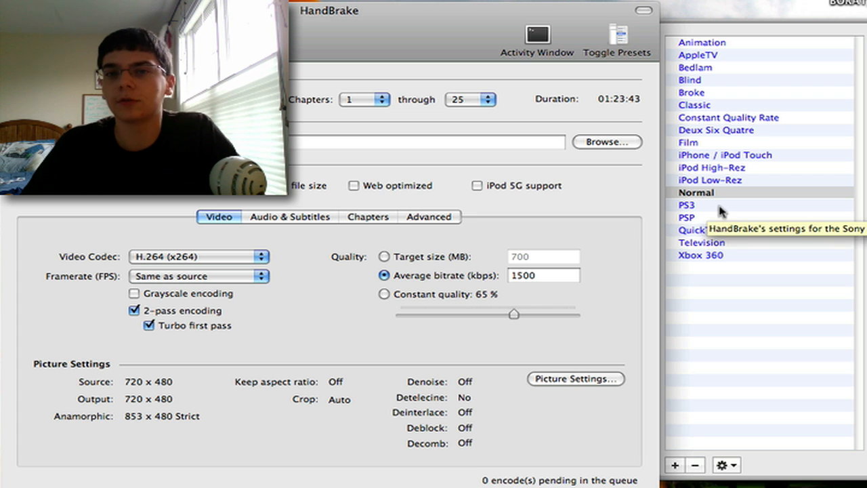
mouse_move(722, 210)
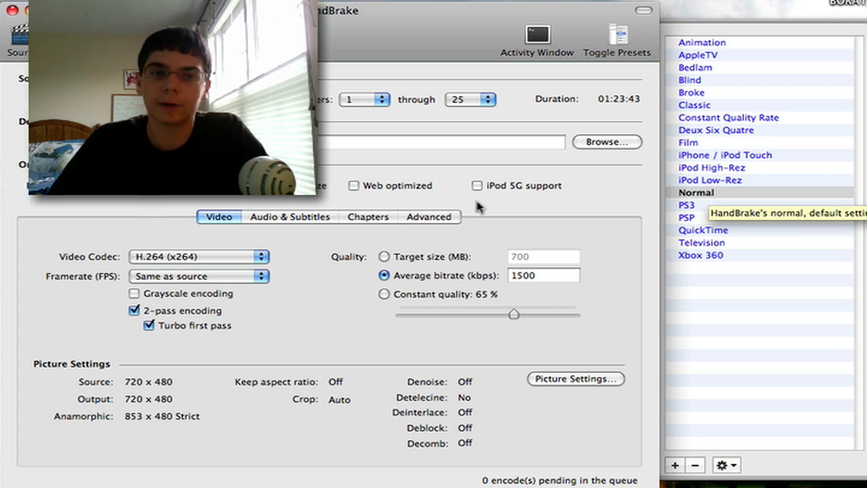
left_click(136, 185)
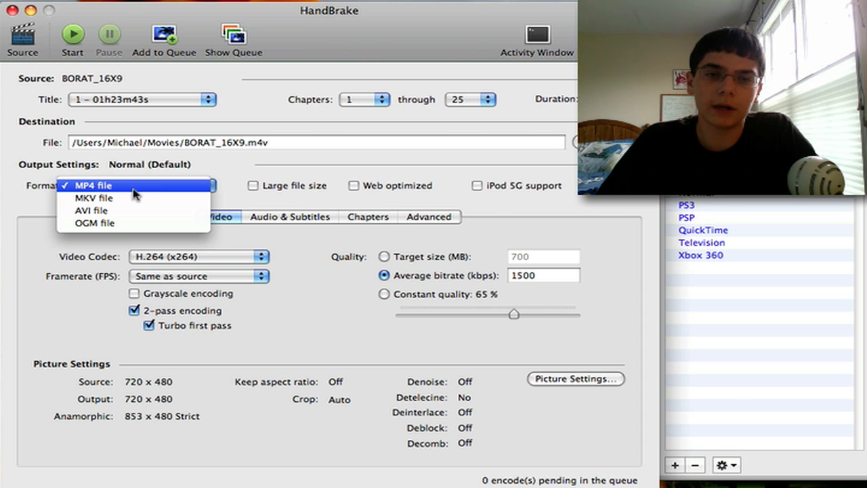
mouse_move(124, 211)
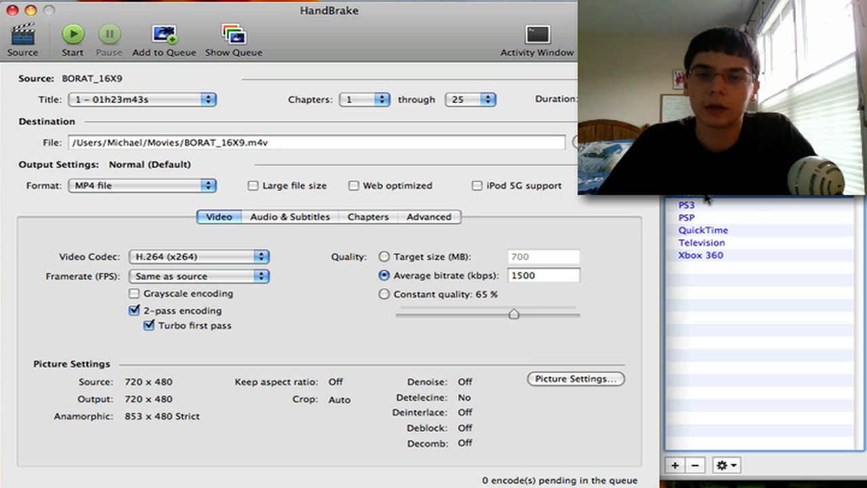
mouse_move(503, 195)
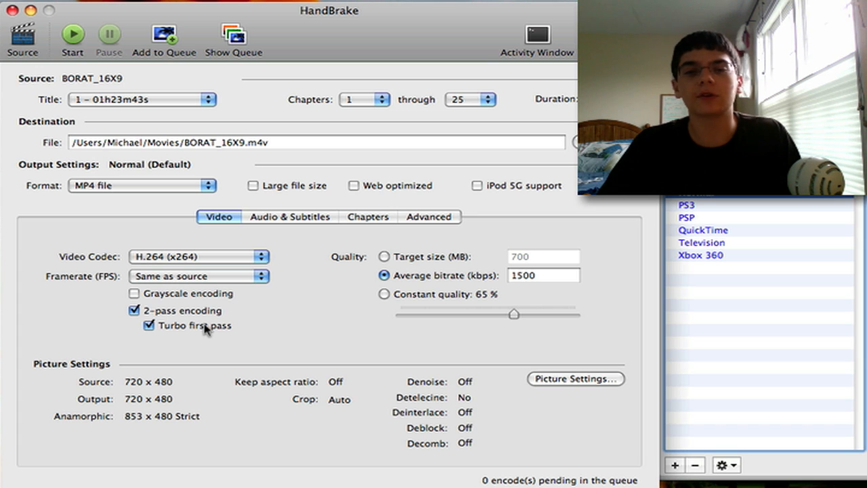
mouse_move(371, 245)
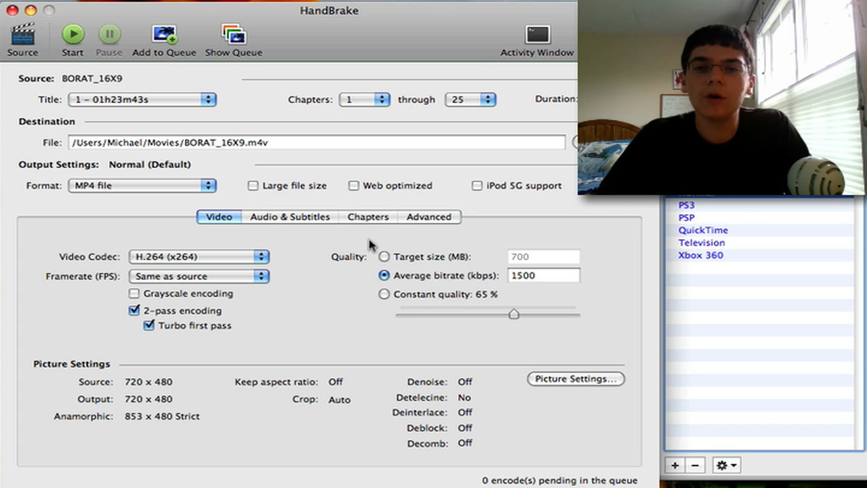
mouse_move(460, 290)
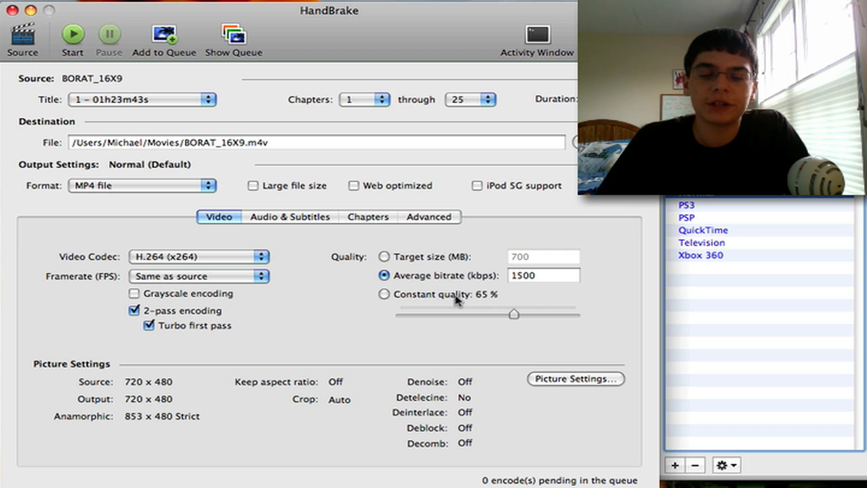
- Move constant quality to 100% then 77%, then switch to Target size (700 MB)
left_click_drag(514, 314, 575, 314)
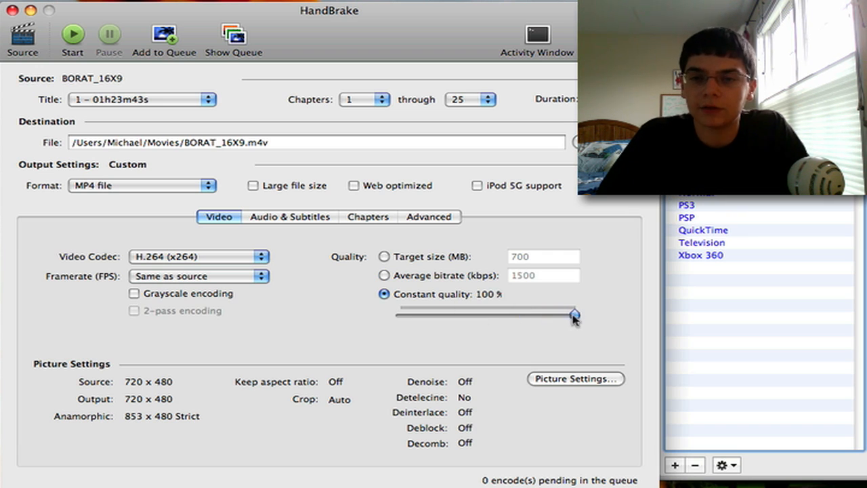
left_click_drag(572, 314, 536, 314)
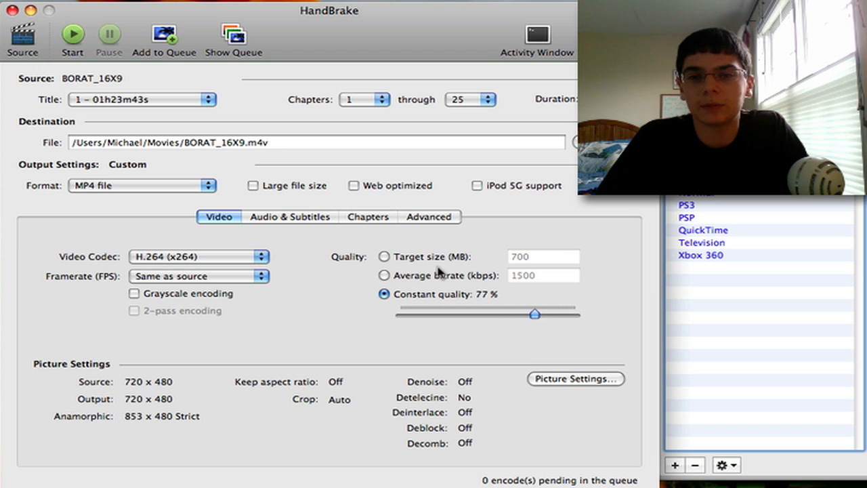
left_click(385, 256)
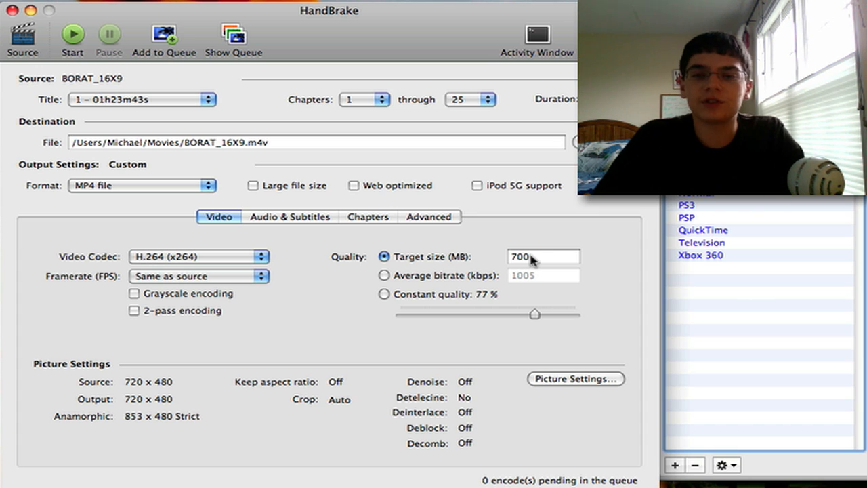
- Switch to Average bitrate and enter 1500 kbps
left_click(384, 275)
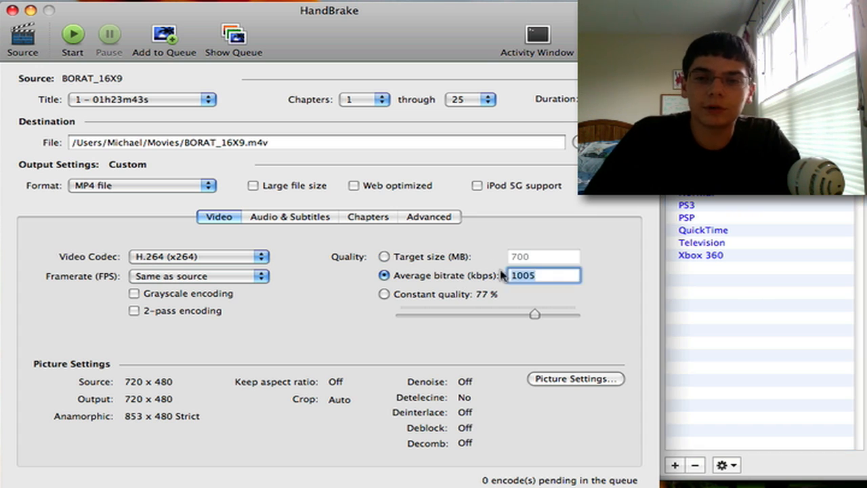
type("1500")
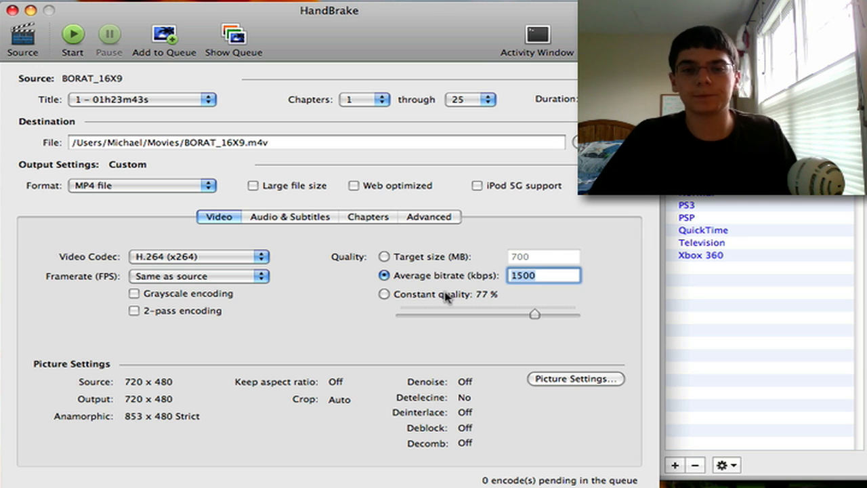
mouse_move(587, 385)
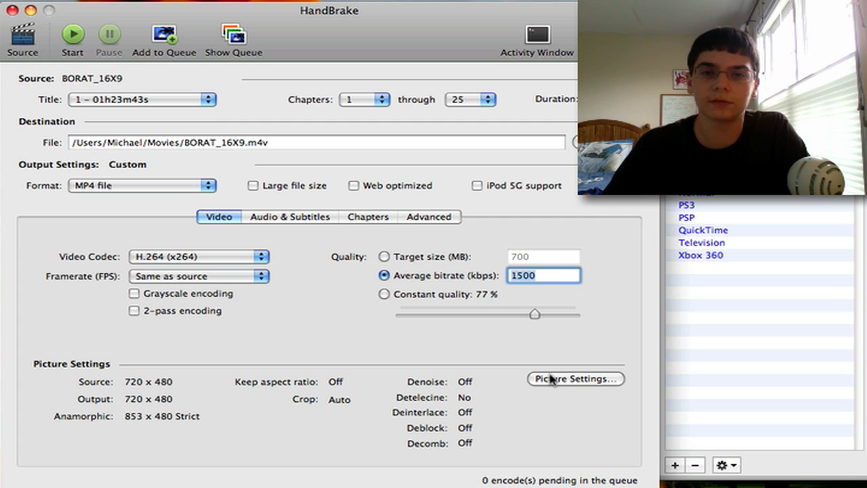
- View the Audio & Subtitles, Chapters and Advanced x264 tabs without changing settings
left_click(290, 217)
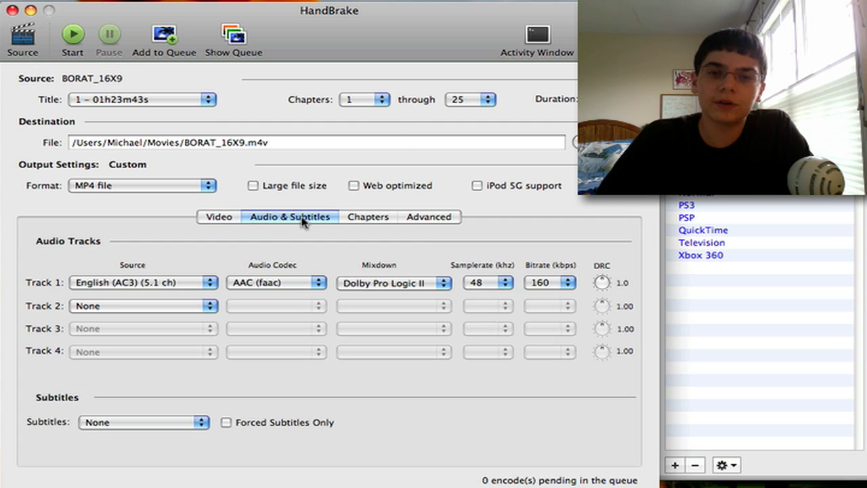
mouse_move(127, 297)
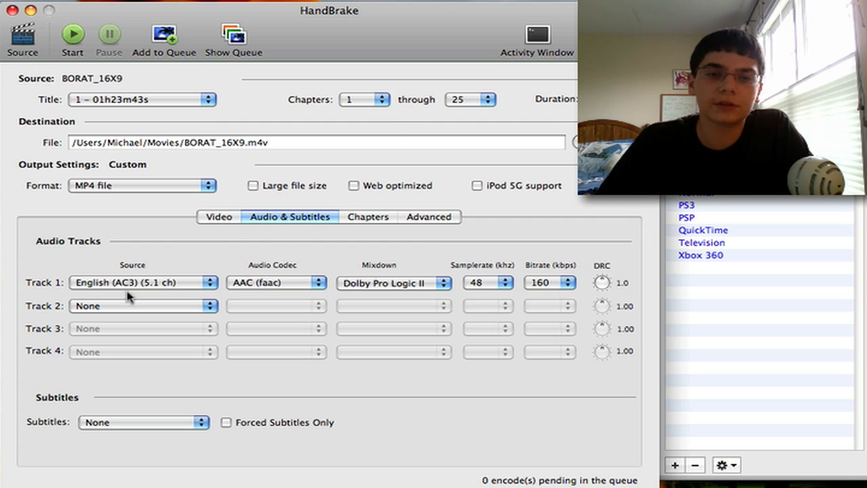
left_click(368, 216)
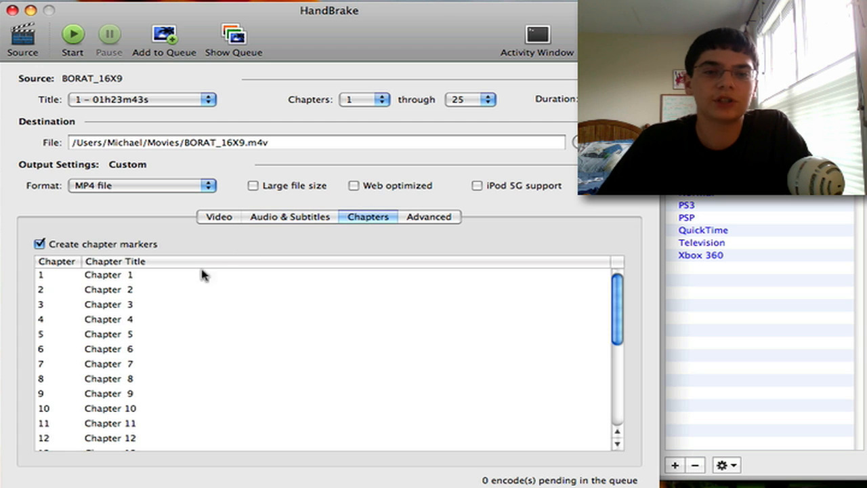
scroll("down", 3)
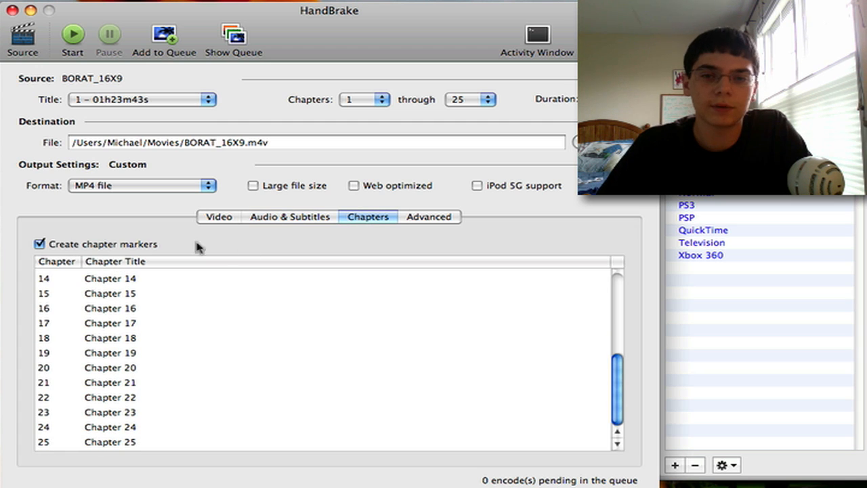
left_click(429, 216)
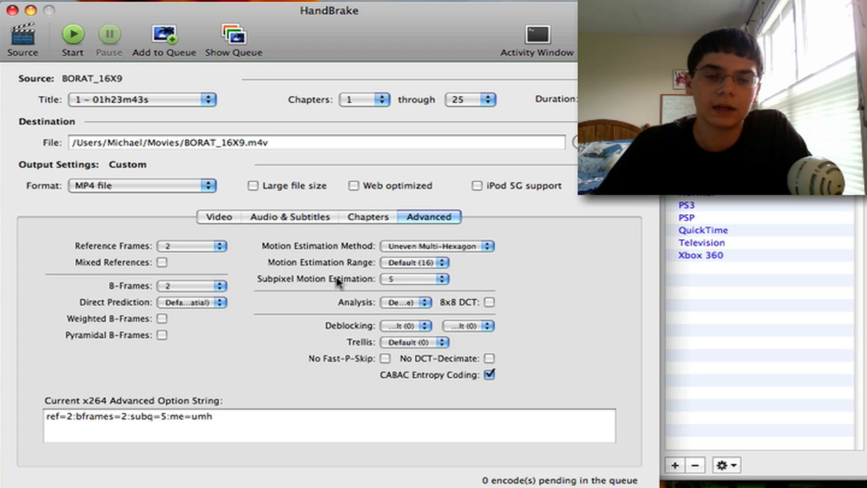
- Return to the Video tab showing the 1500 kbps H.264 settings
left_click(218, 216)
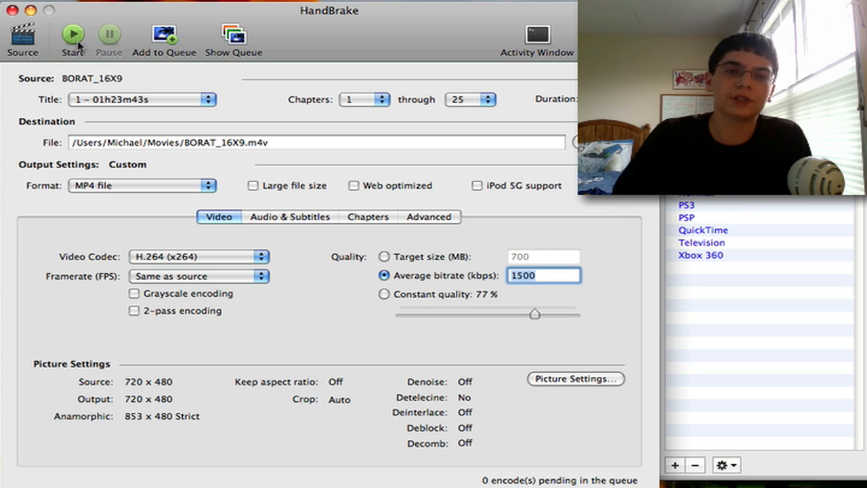
mouse_move(73, 34)
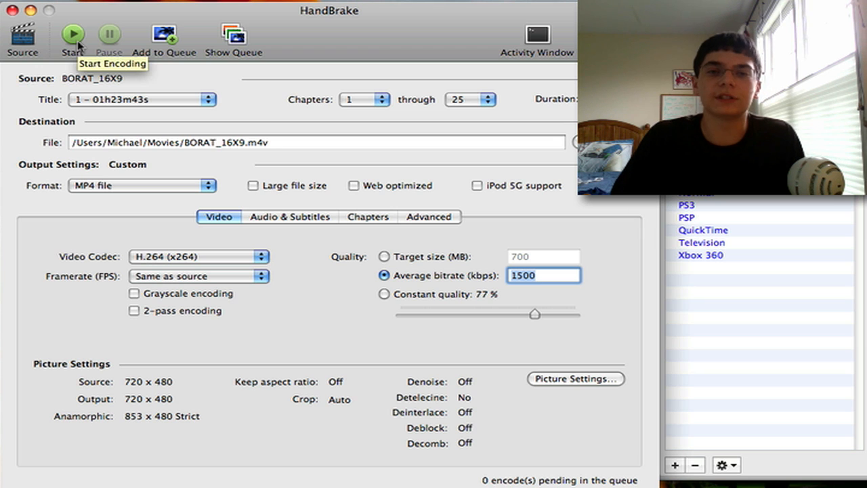